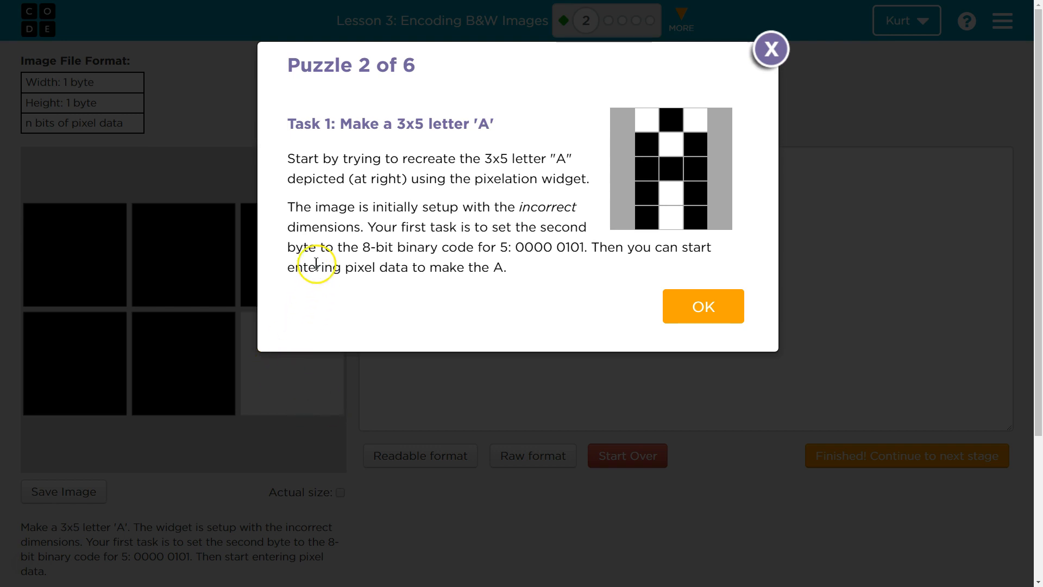
mouse_move(483, 124)
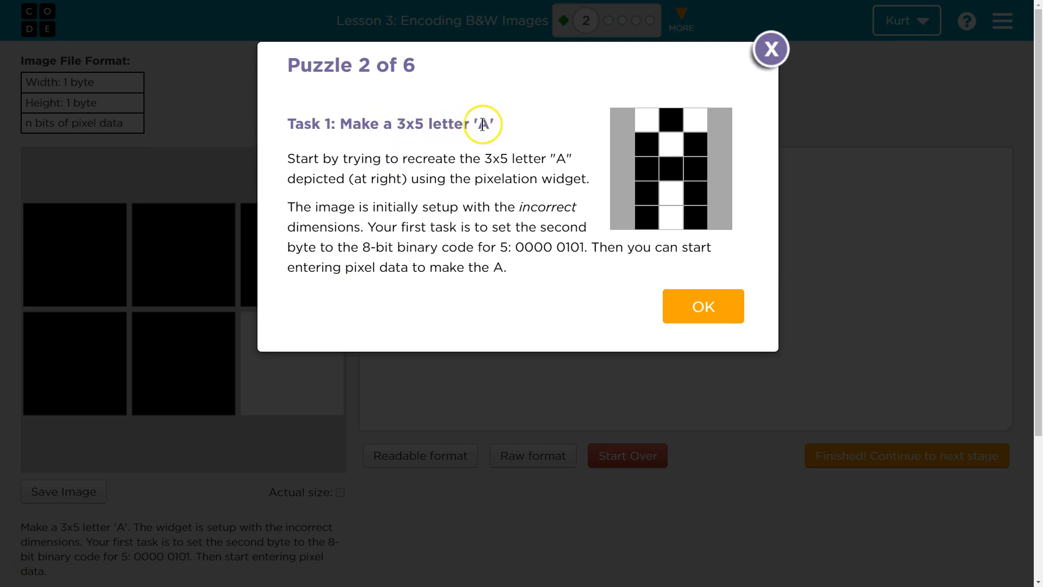
mouse_move(437, 176)
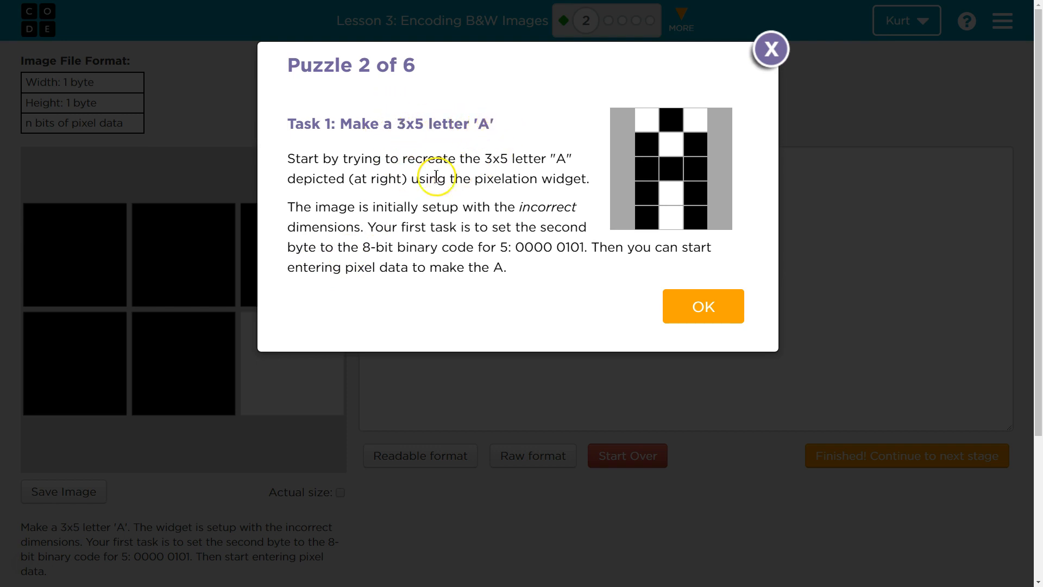
mouse_move(371, 203)
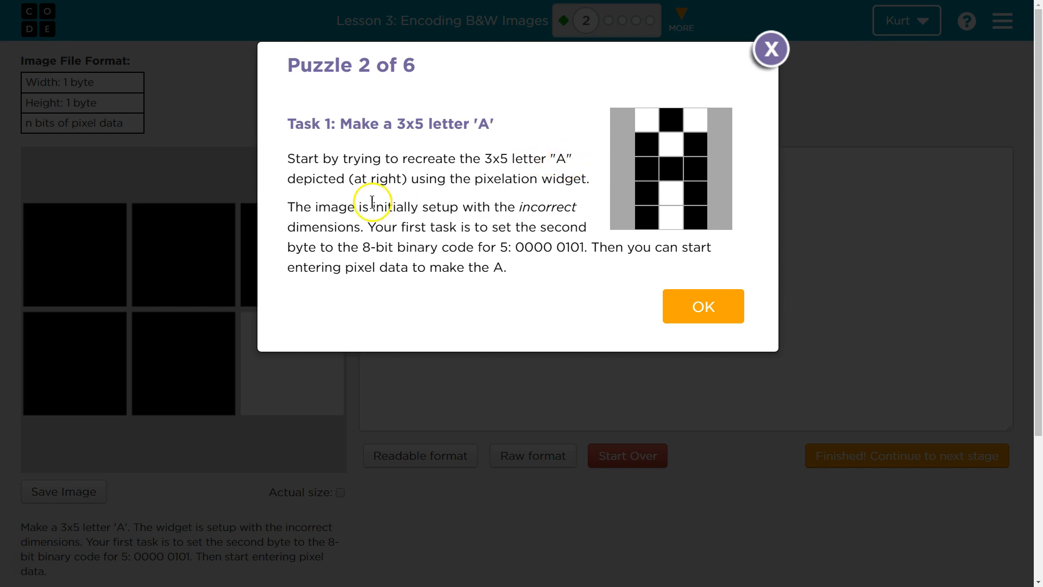
mouse_move(522, 193)
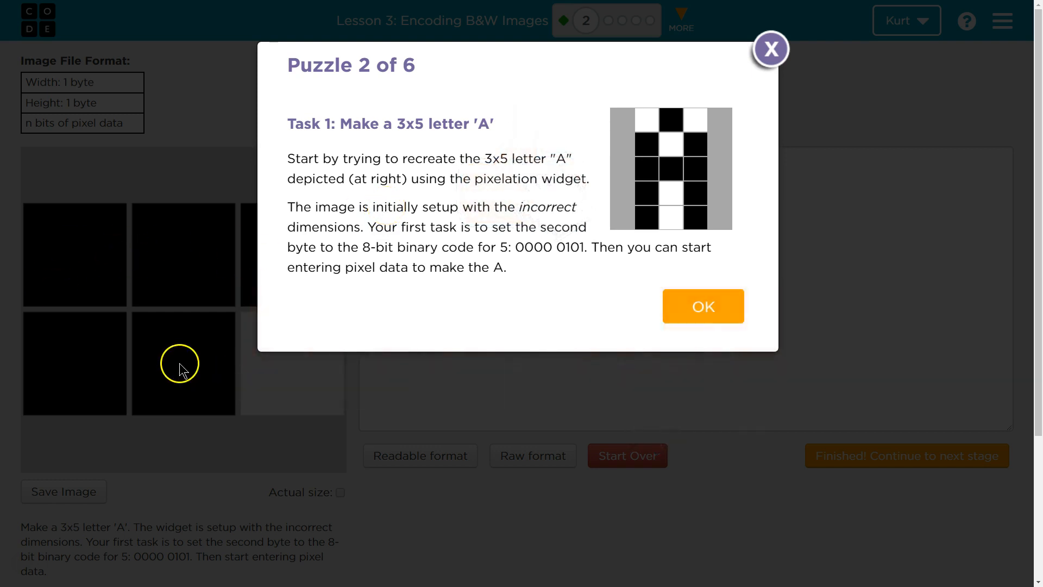
mouse_move(584, 229)
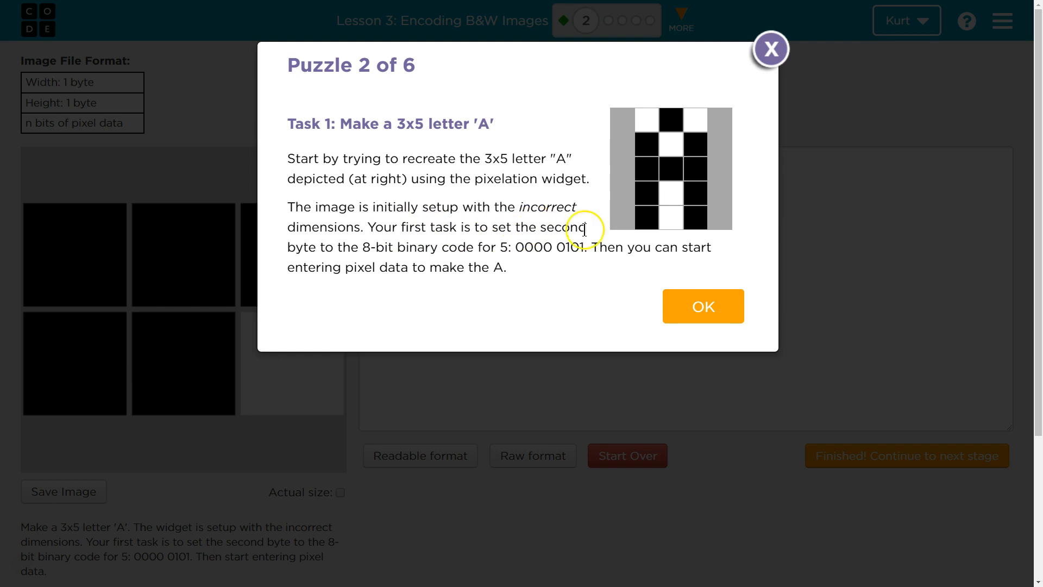
mouse_move(321, 245)
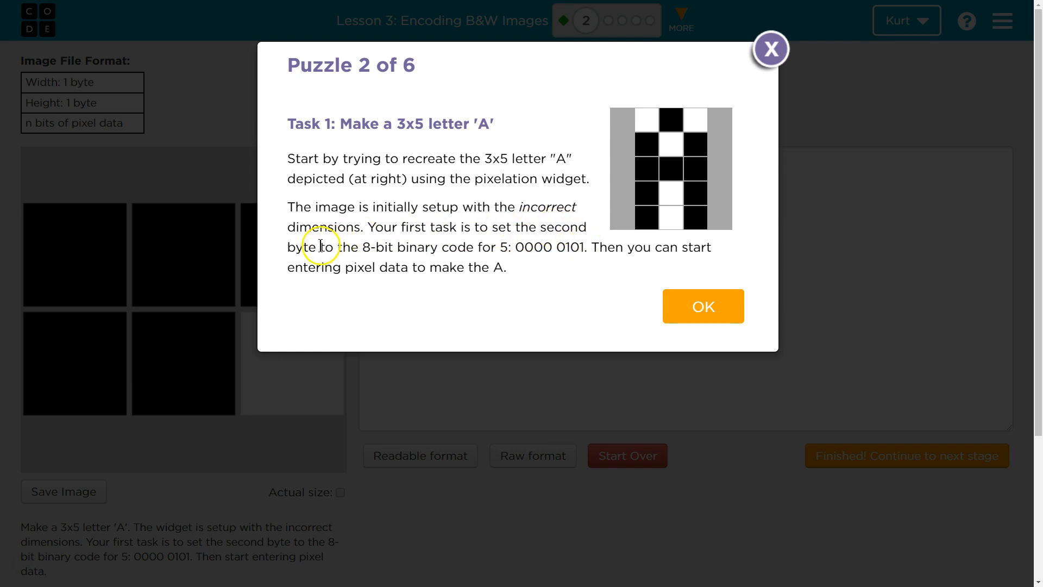
mouse_move(359, 261)
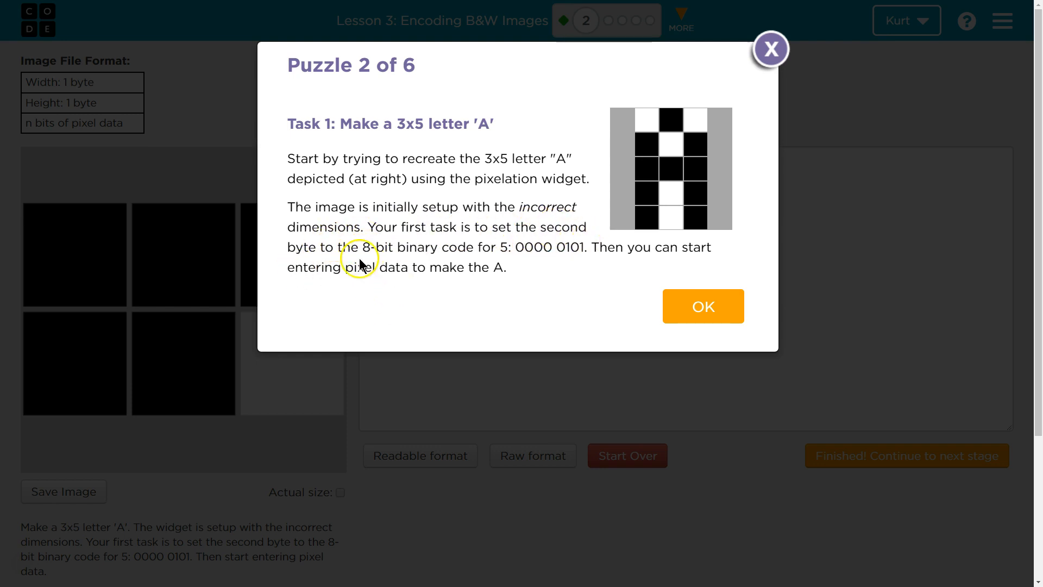
mouse_move(421, 241)
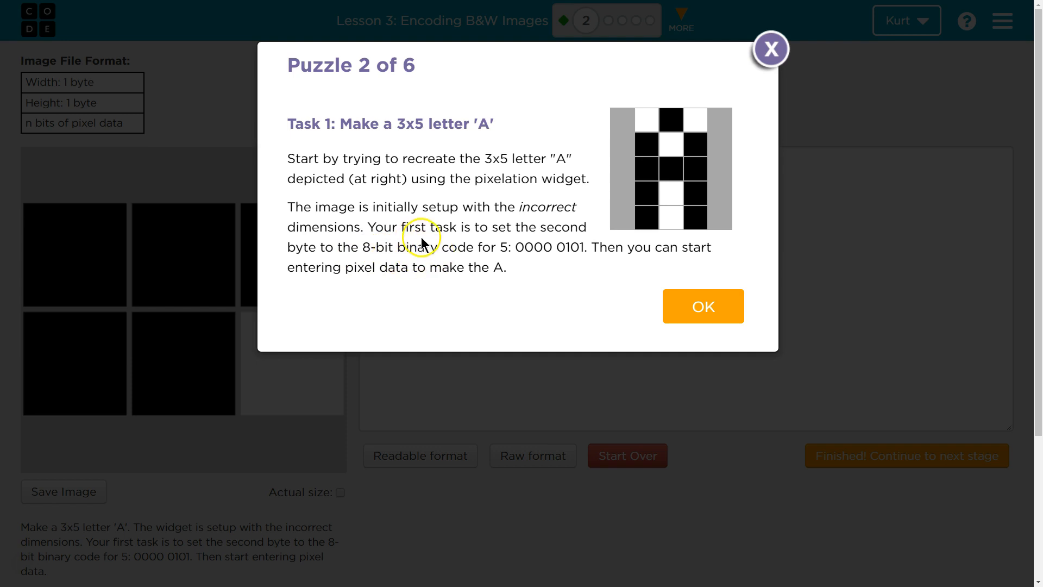
mouse_move(533, 246)
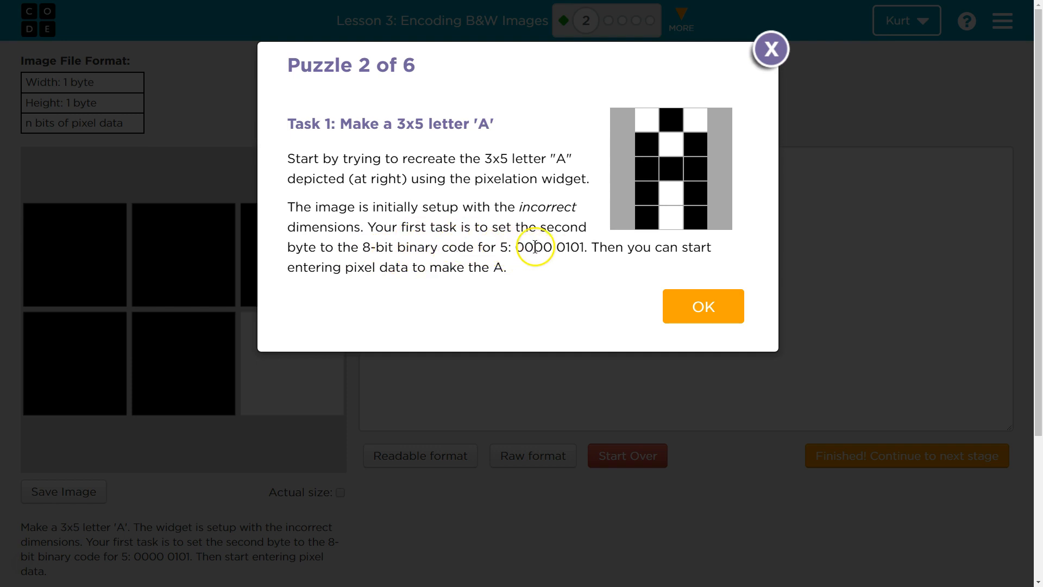
mouse_move(581, 251)
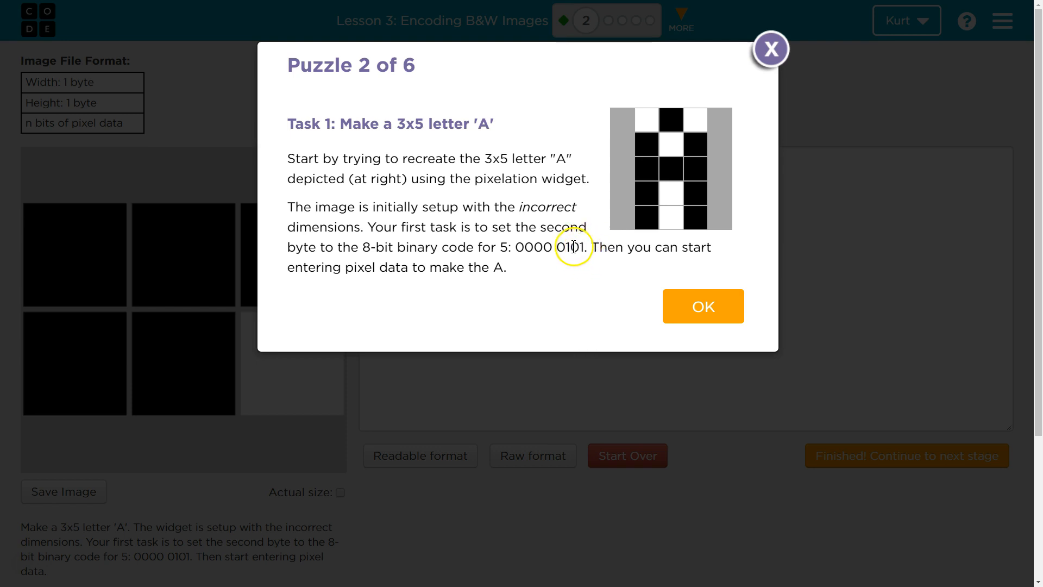
mouse_move(561, 247)
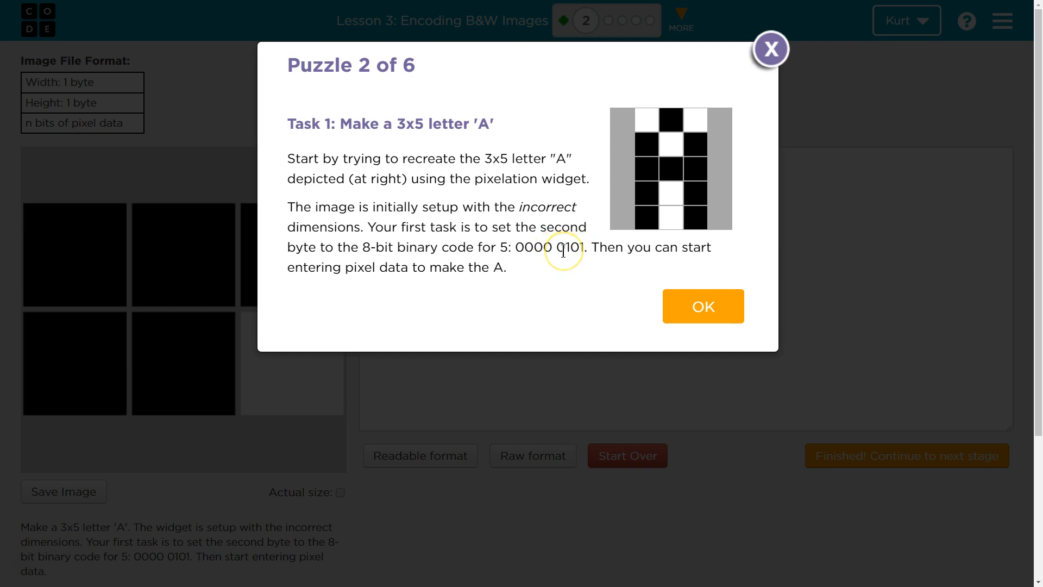
mouse_move(579, 248)
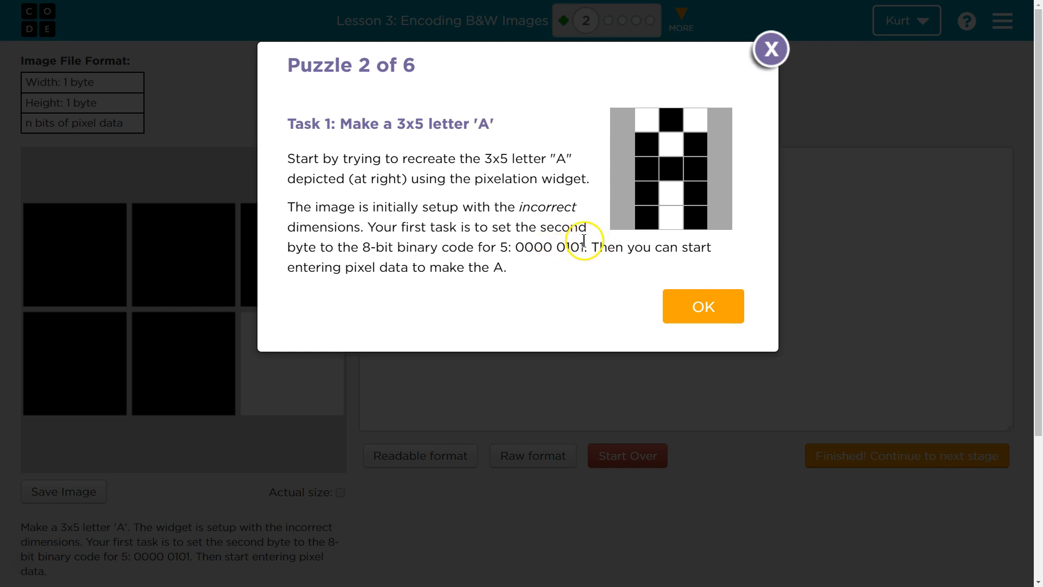
mouse_move(607, 244)
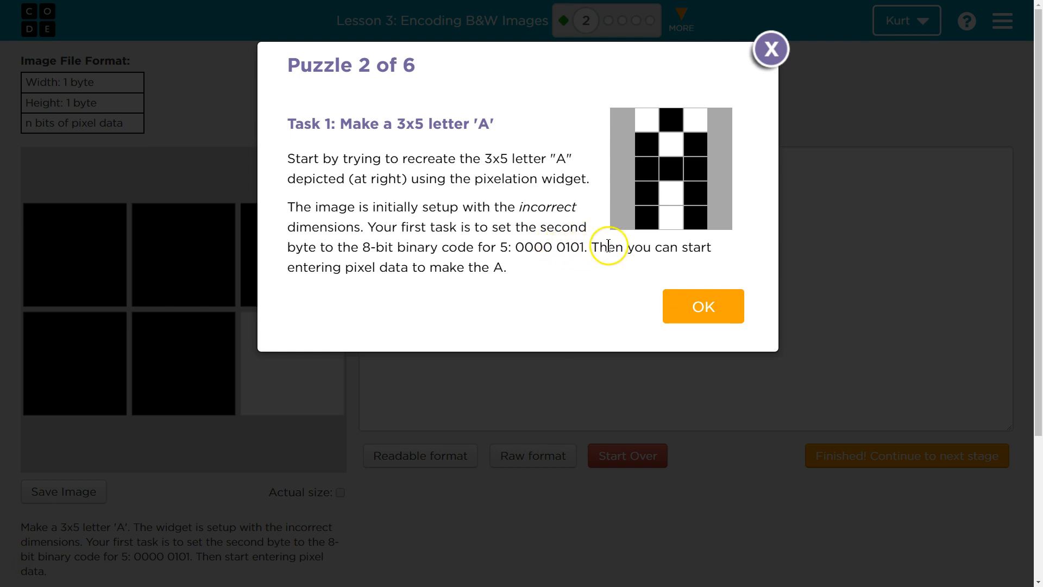
mouse_move(444, 285)
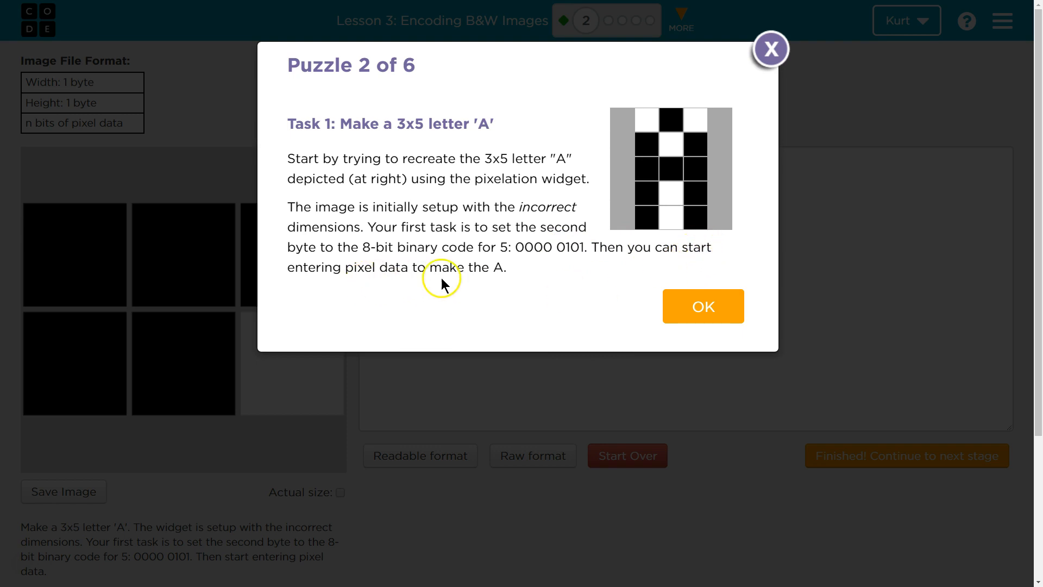
mouse_move(702, 306)
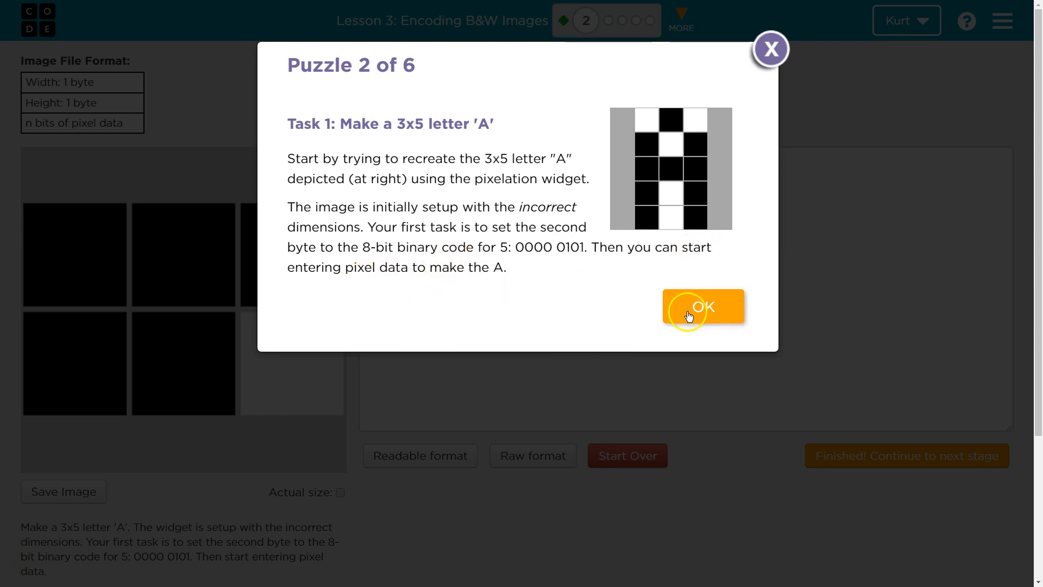
Replace the height byte with 0000 0101 so the grid becomes 3 wide by 5 tall
left_click(702, 306)
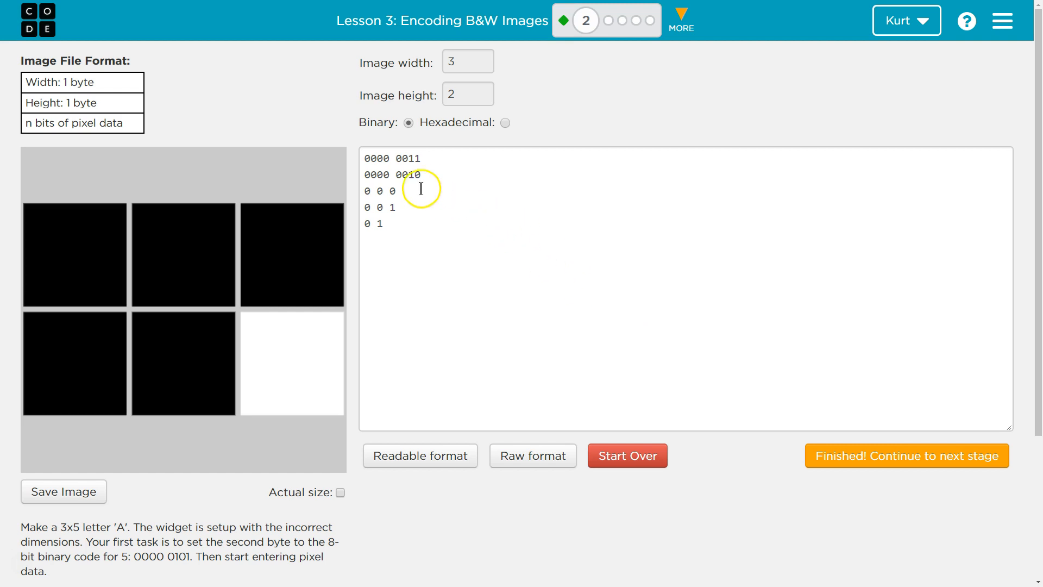
left_click(417, 175)
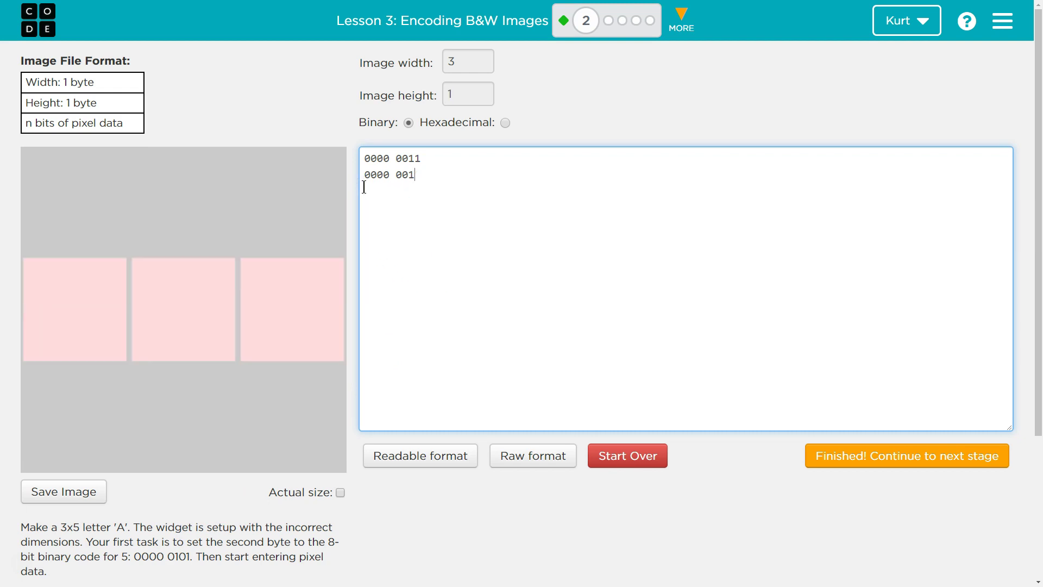
key("Backspace")
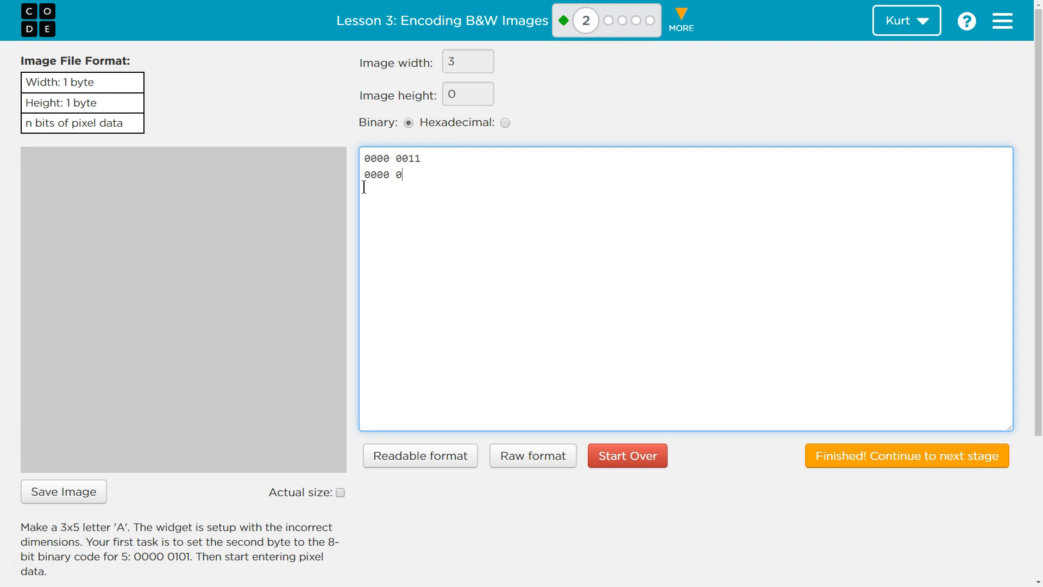
type("101")
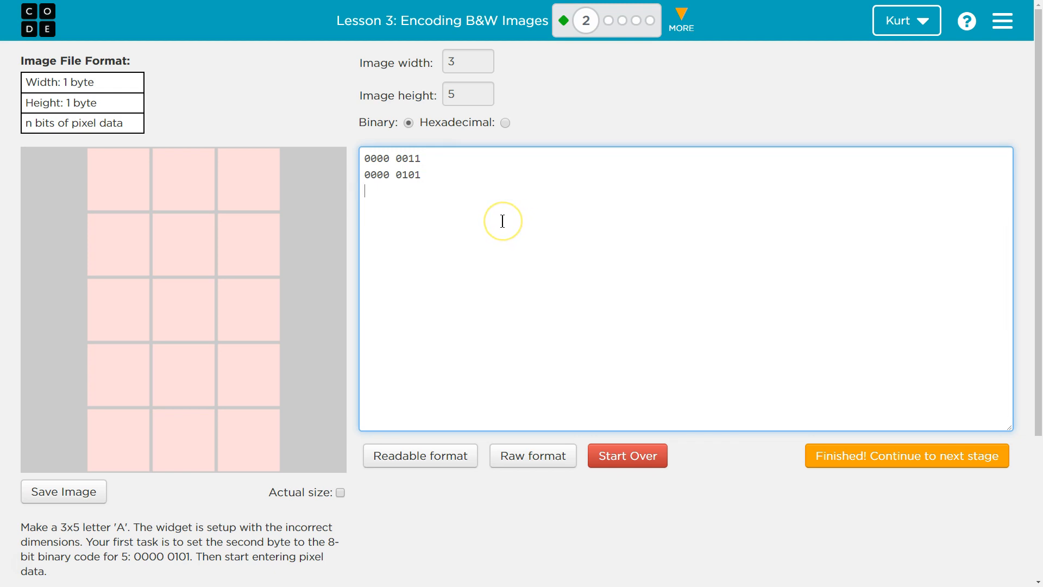
mouse_move(501, 221)
type("00")
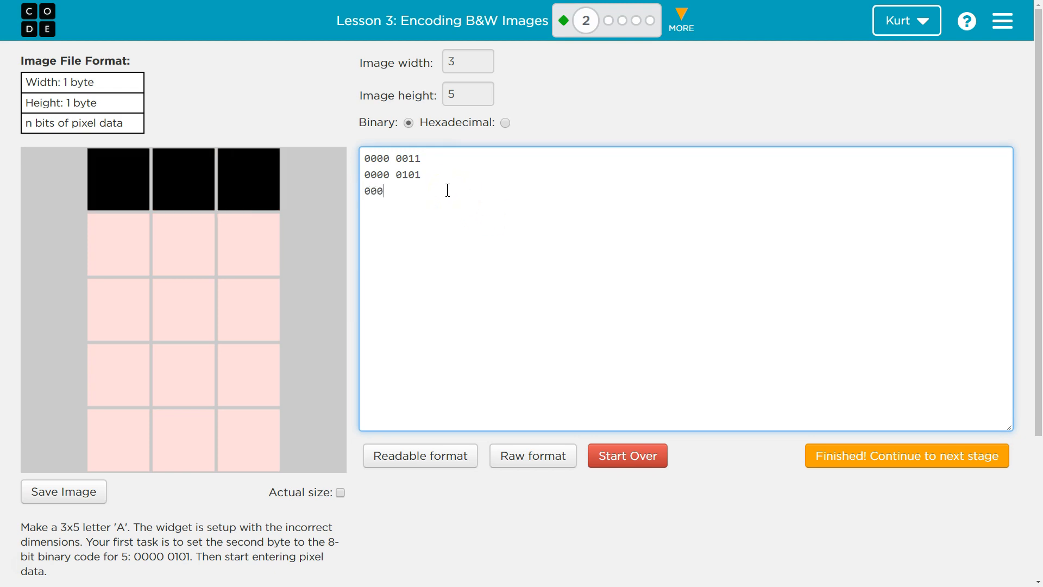
Enter the five pixel rows 101, 010, 000, 010, 010 to draw the letter A
type("0")
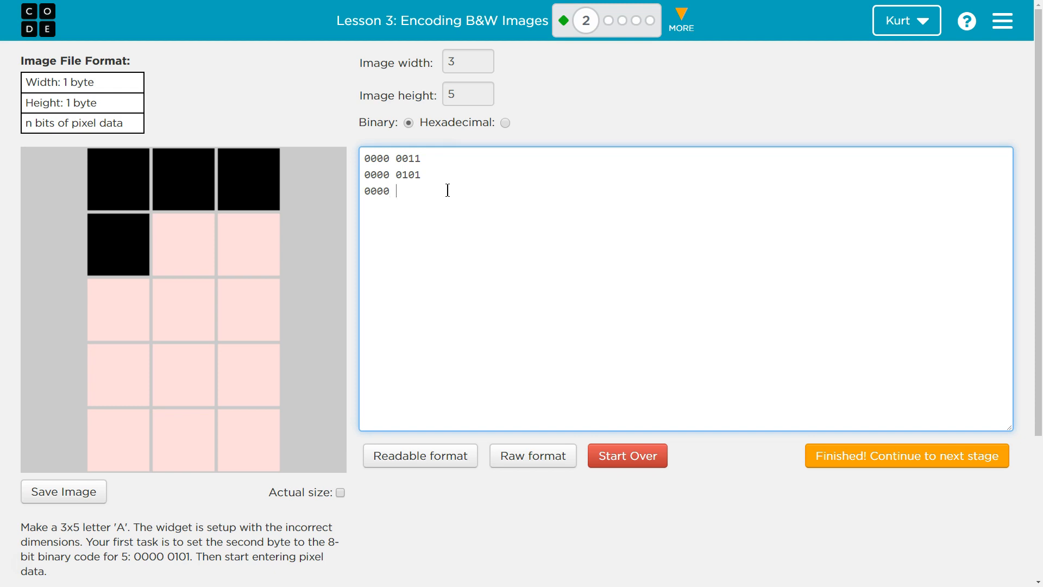
type("1111")
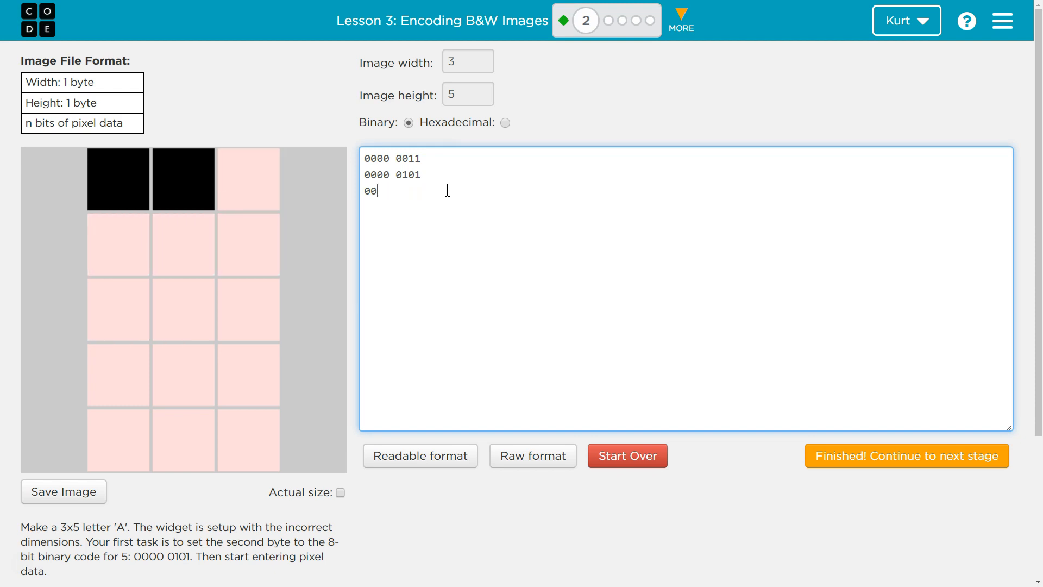
type("1")
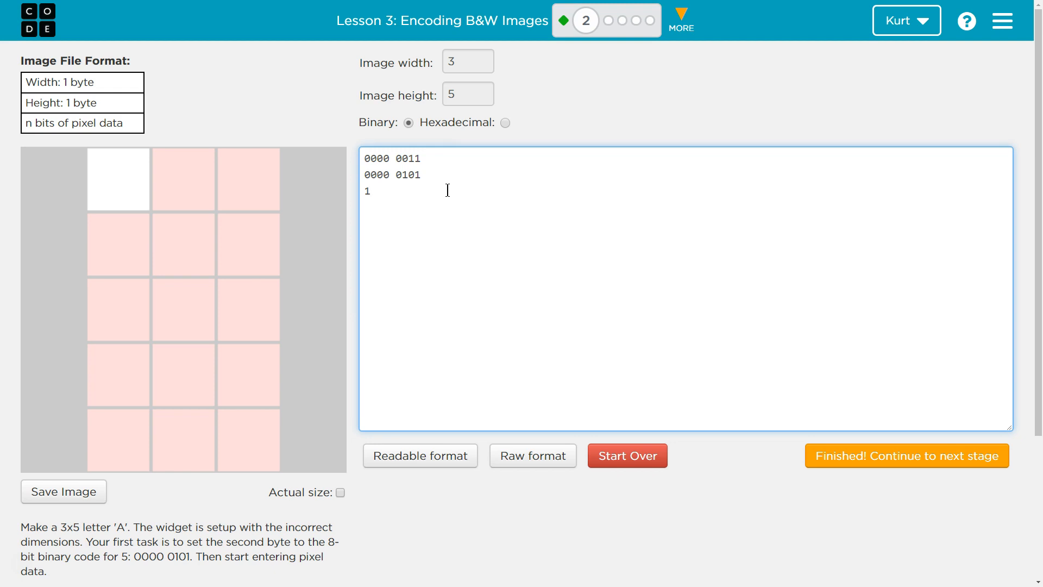
type("0")
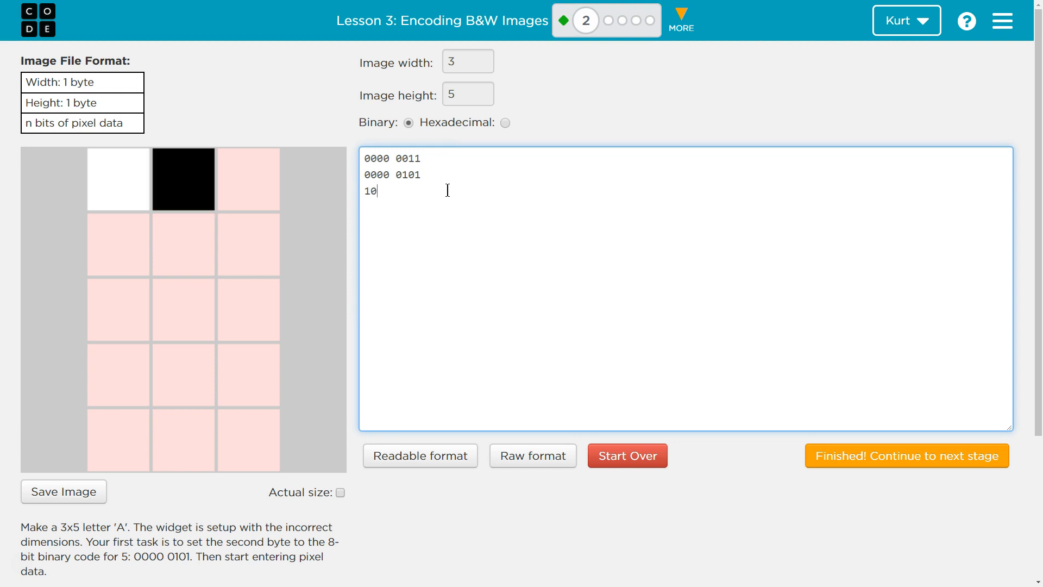
type("1")
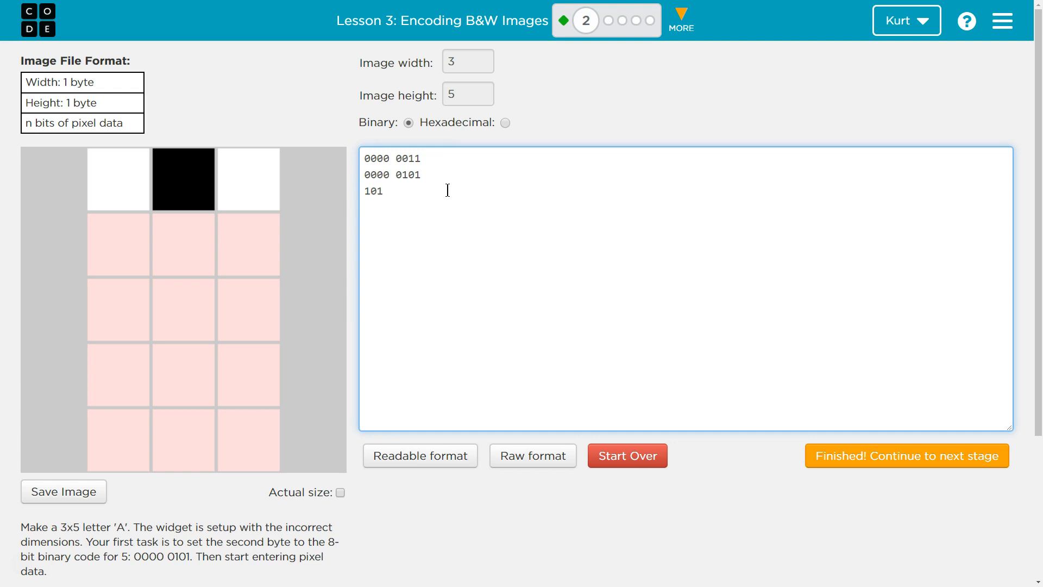
type("0")
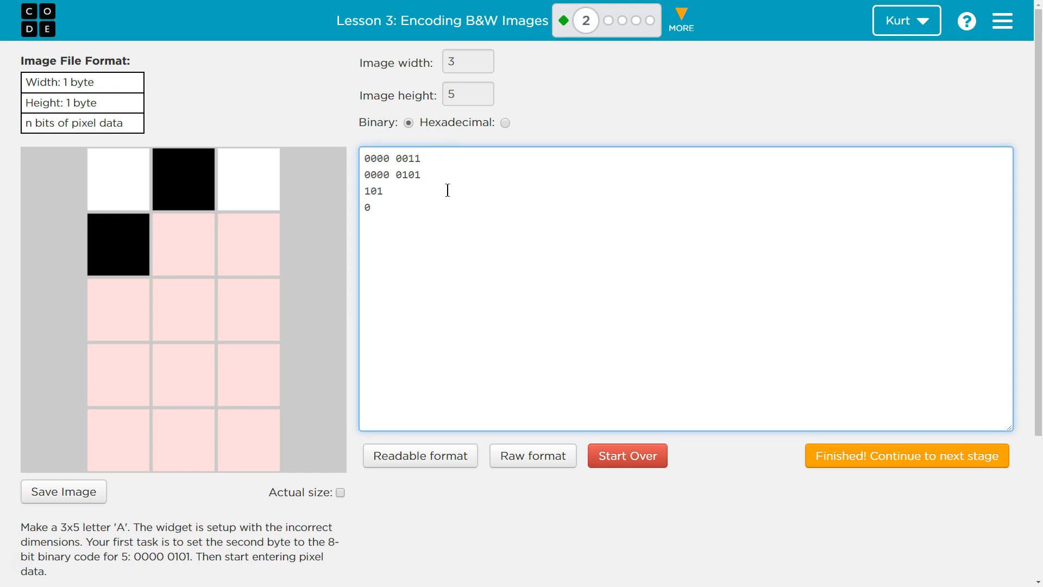
type("10")
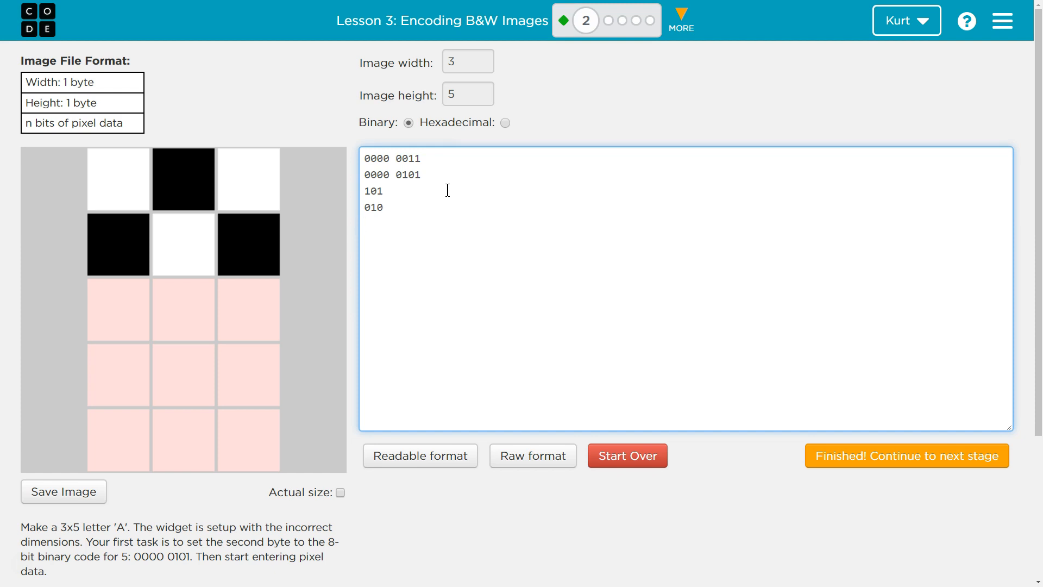
type("000")
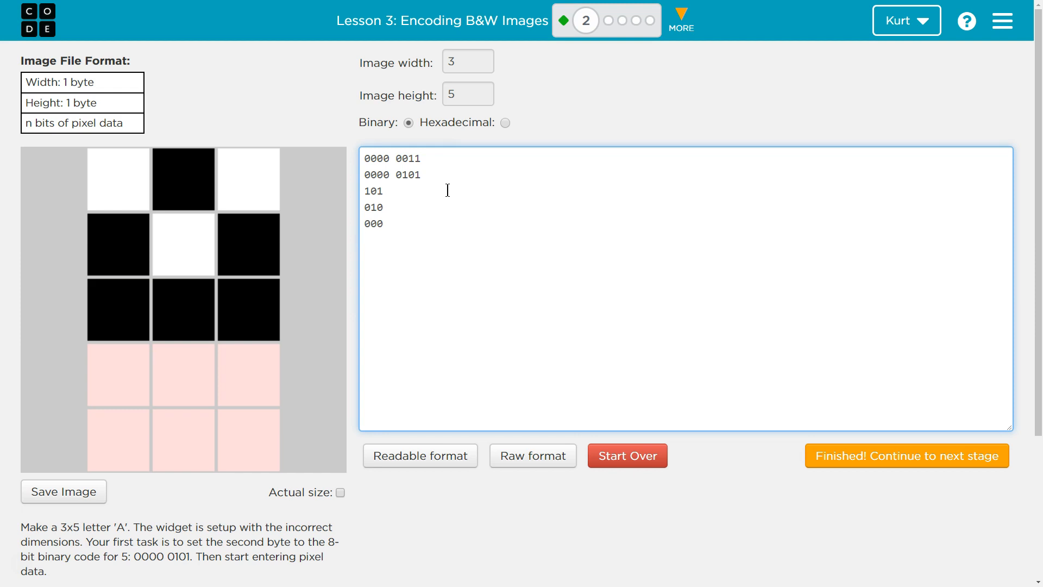
type("10")
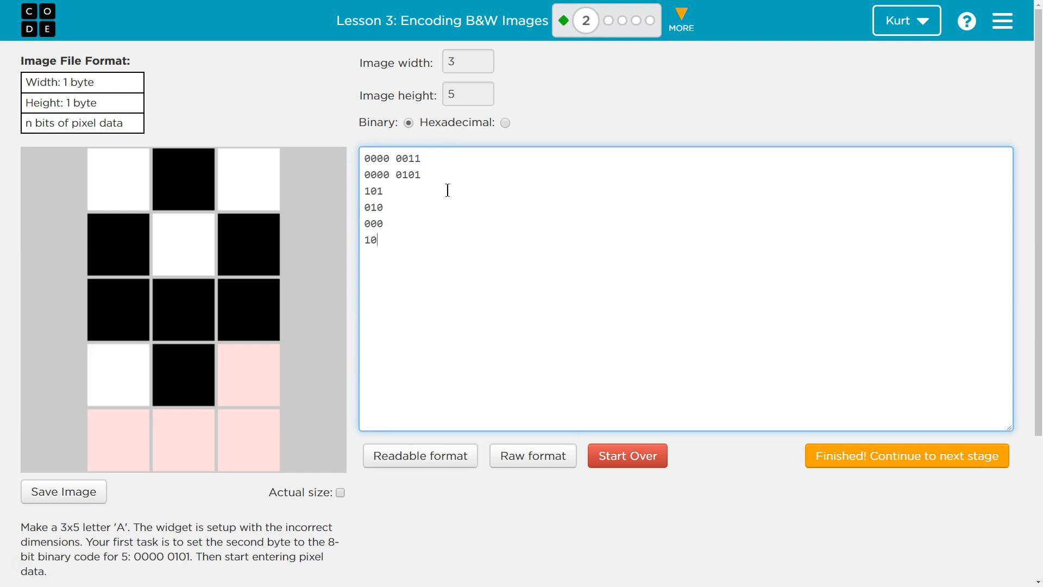
type("0")
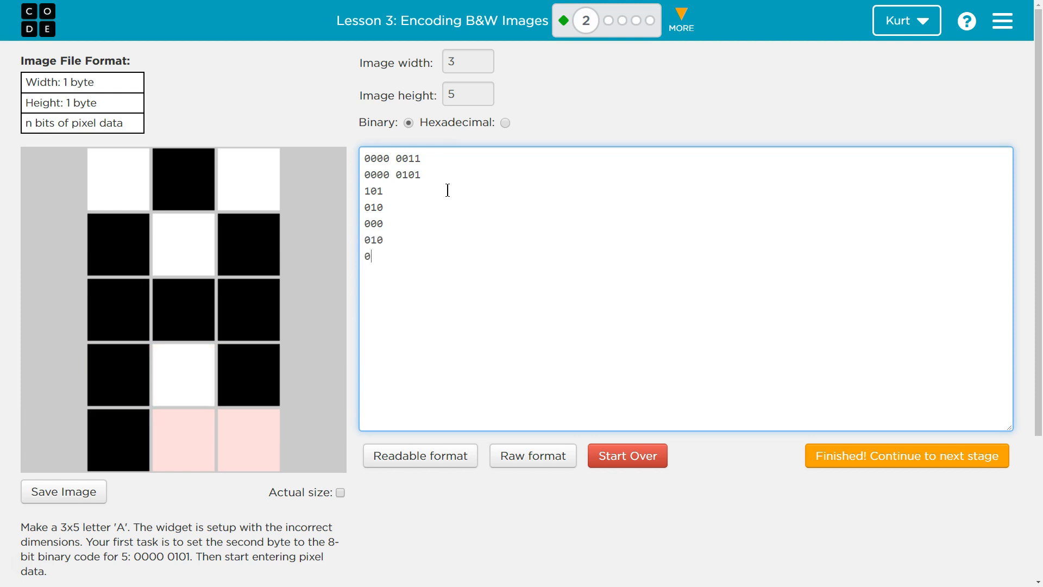
type("10")
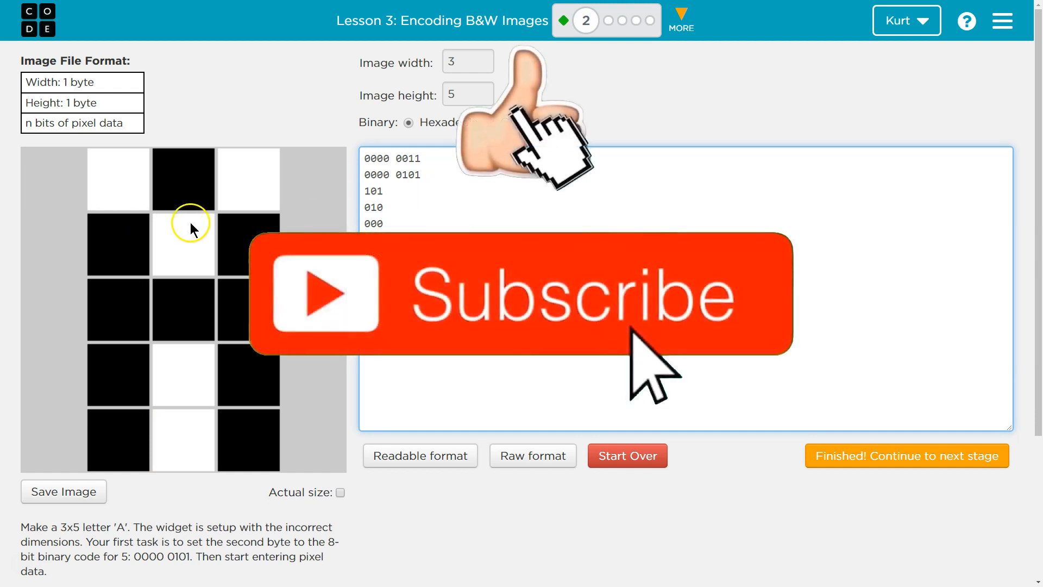
left_click_drag(365, 158, 421, 175)
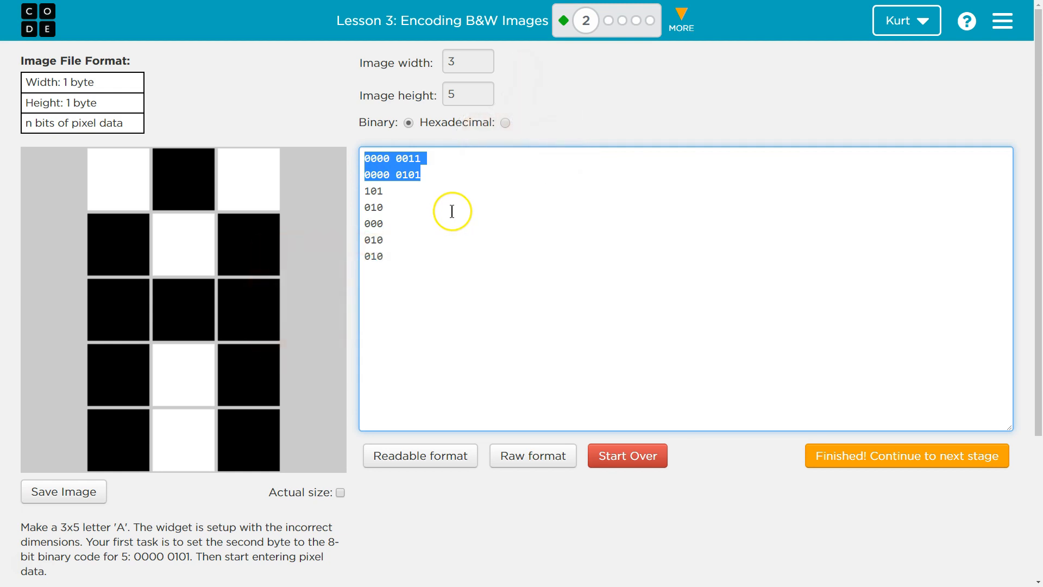
mouse_move(449, 216)
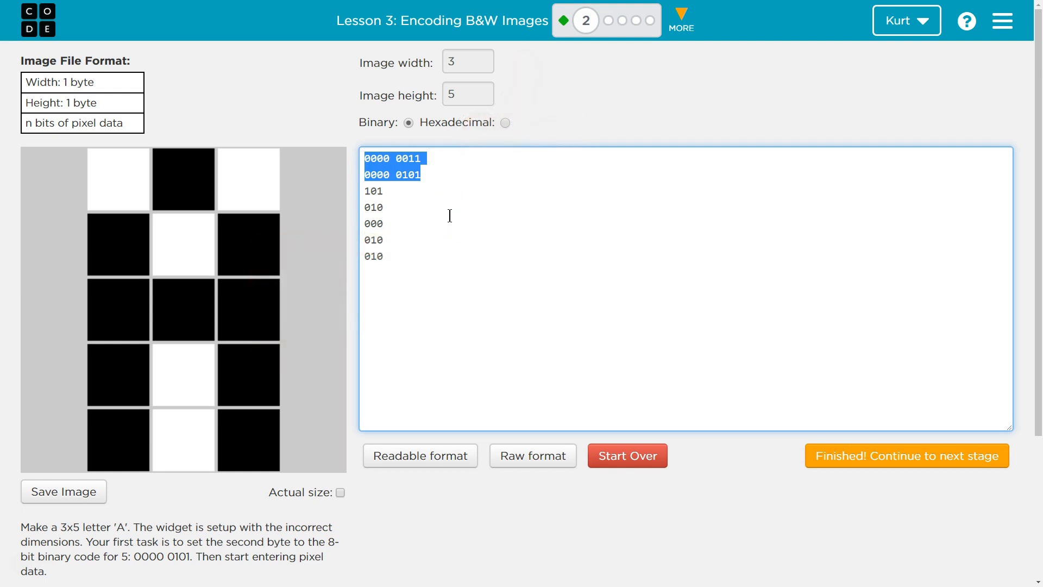
left_click(383, 223)
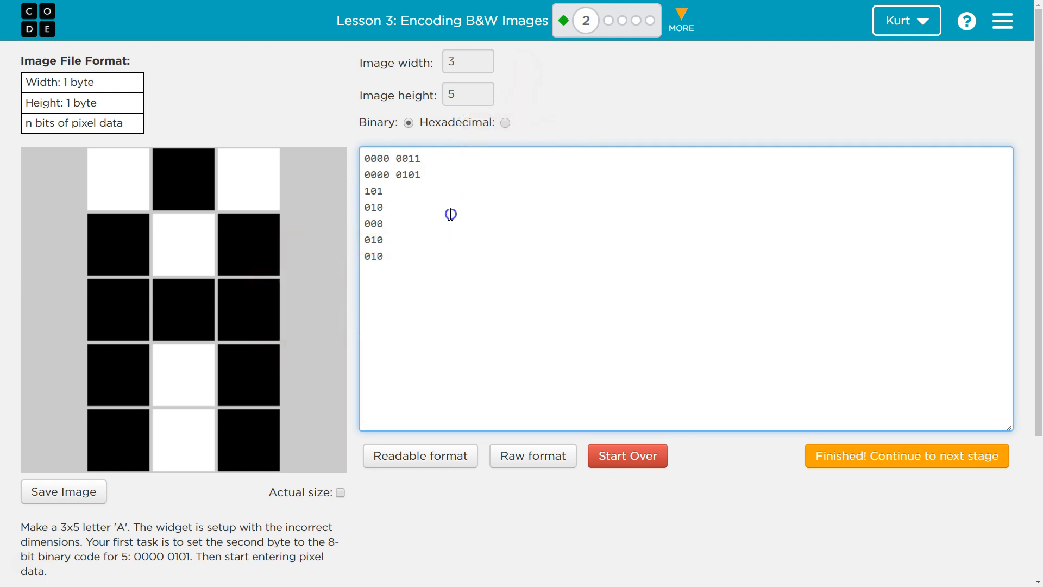